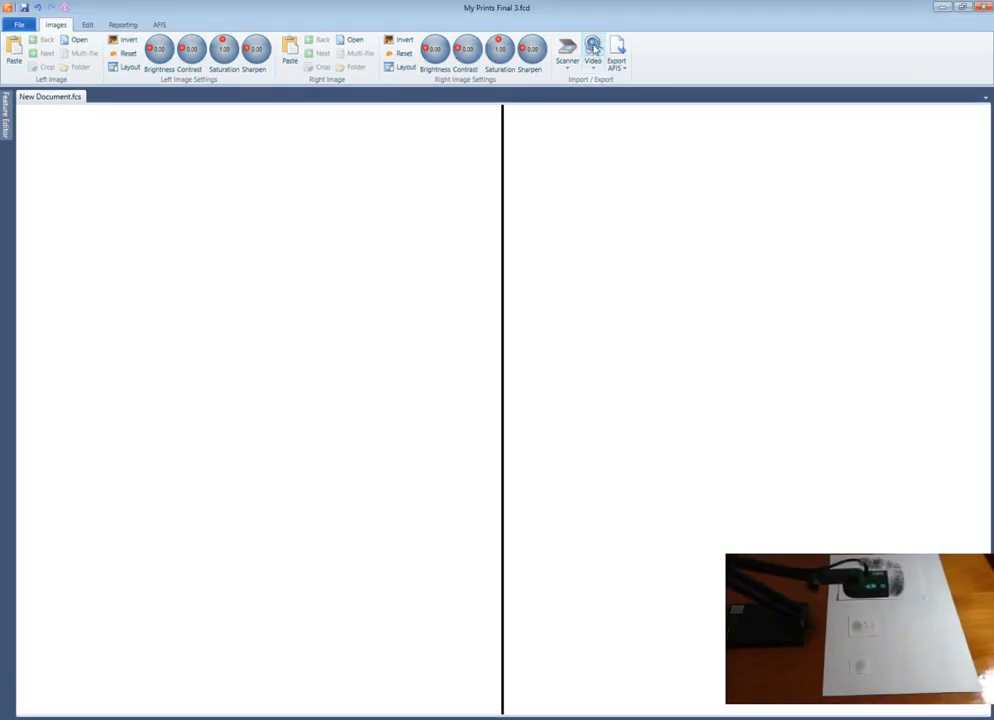
Capture the inked fingerprint with its millimetre scale from the document camera into the left image.
click(592, 48)
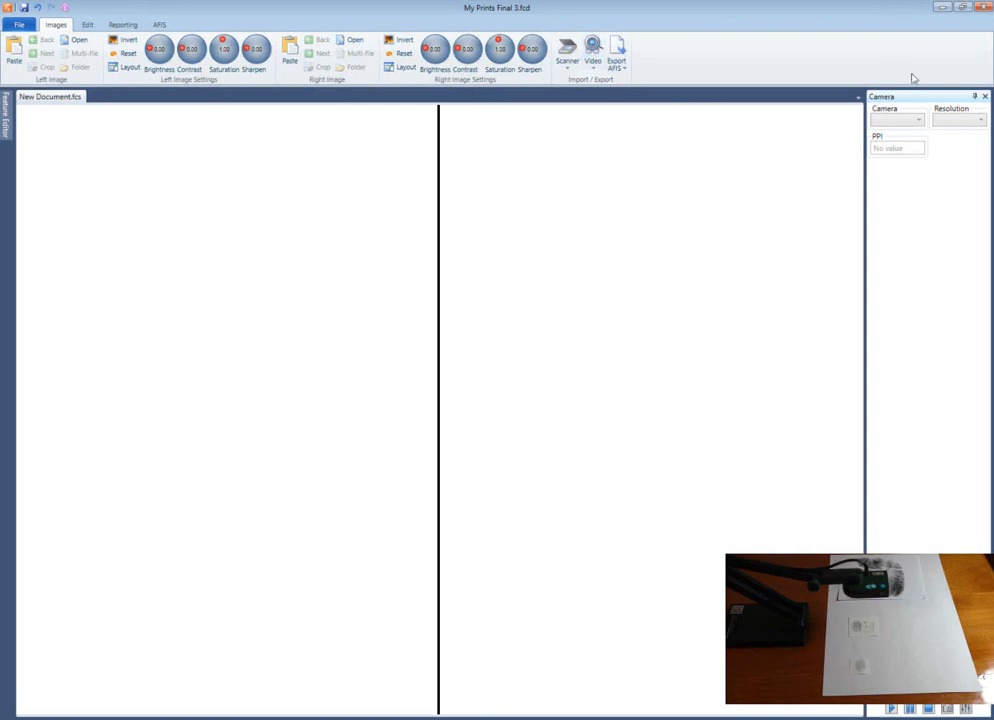
click(916, 120)
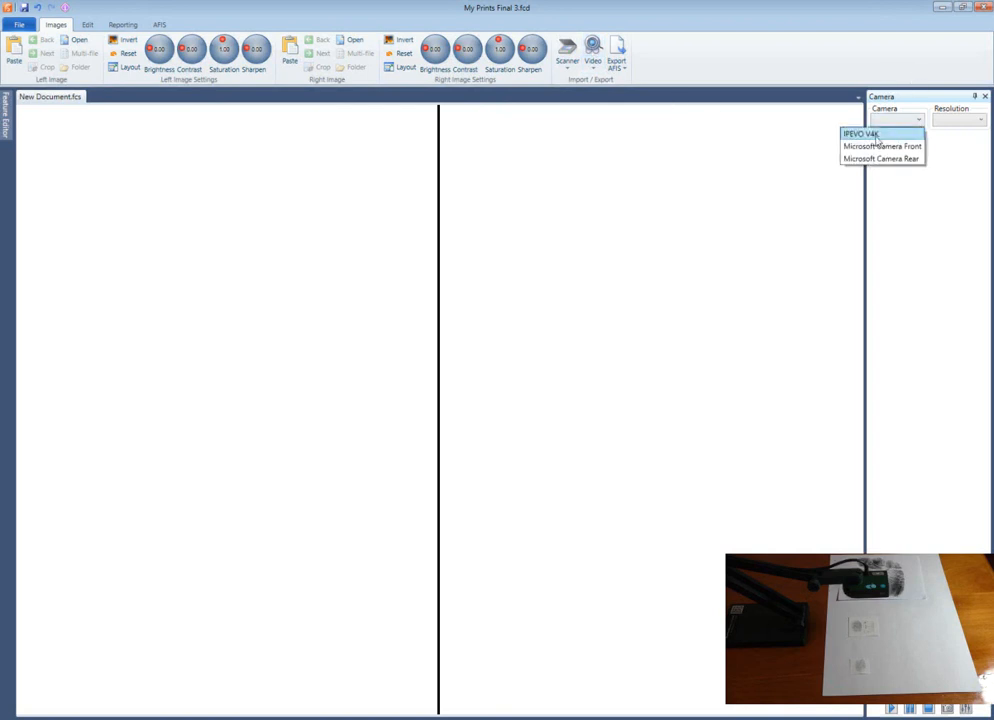
click(862, 132)
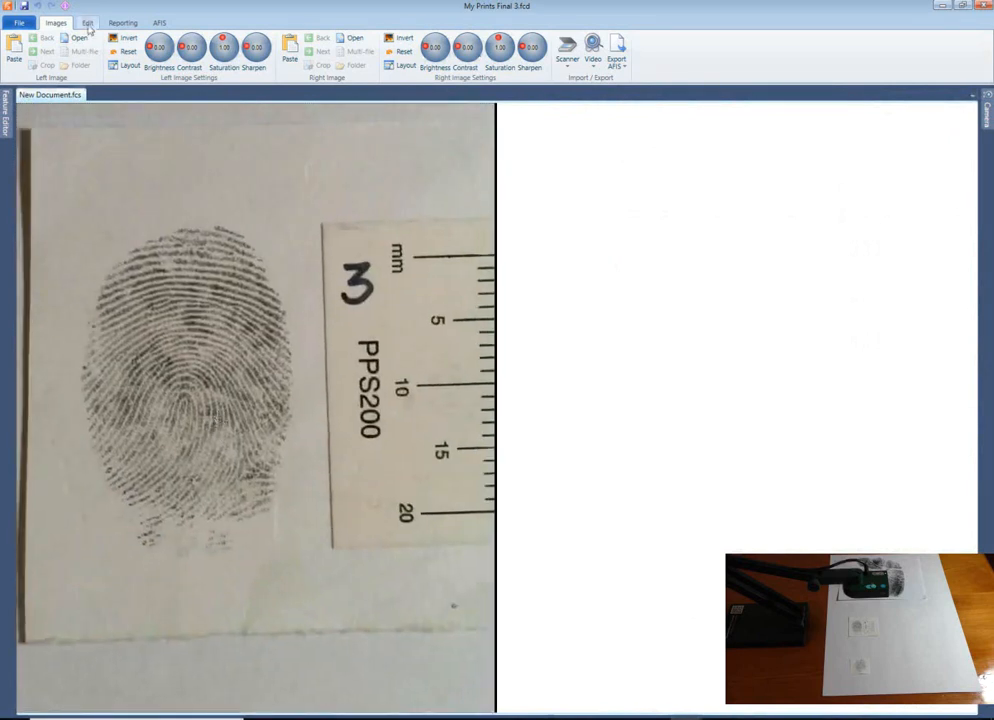
Calibrate the left print's PPI by measuring a known length along the mm scale with the Ruler.
click(88, 22)
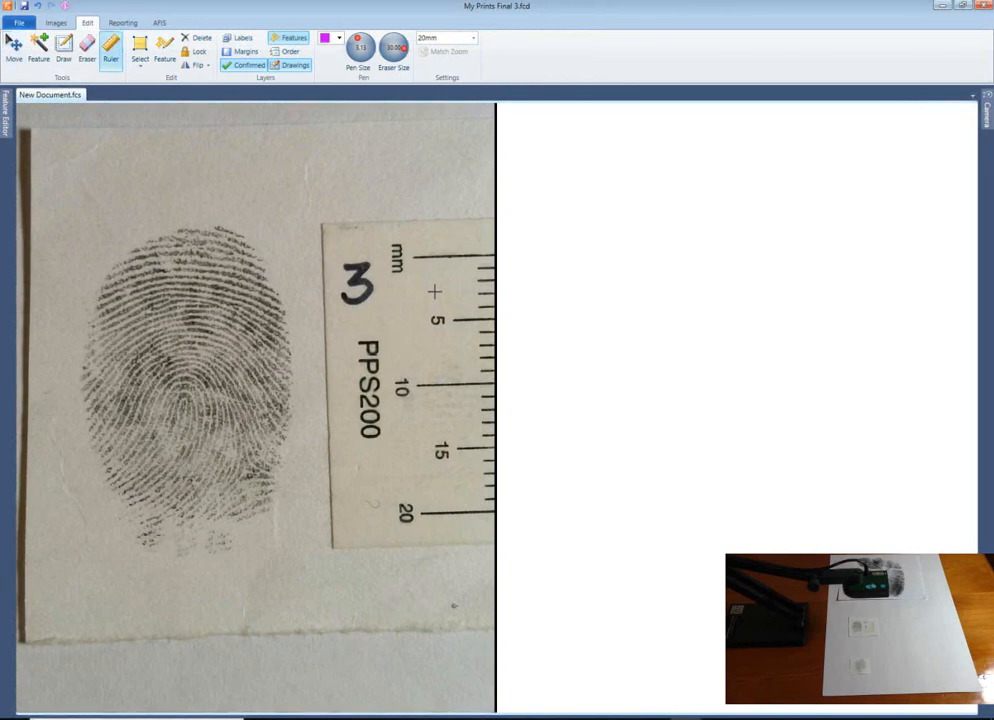
drag(420, 262, 430, 508)
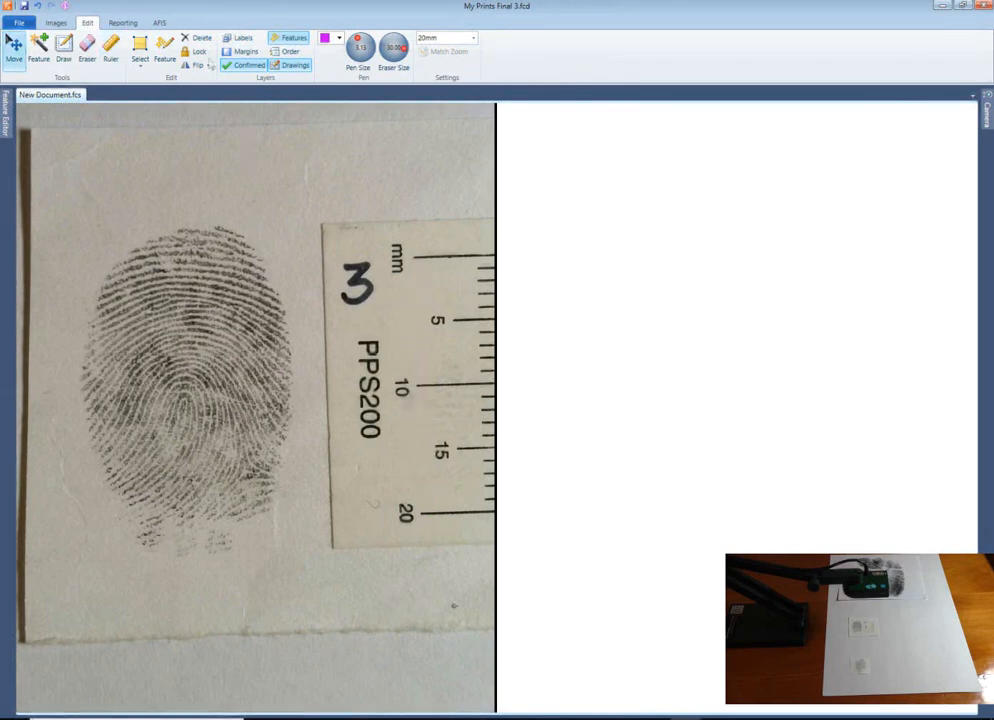
click(122, 22)
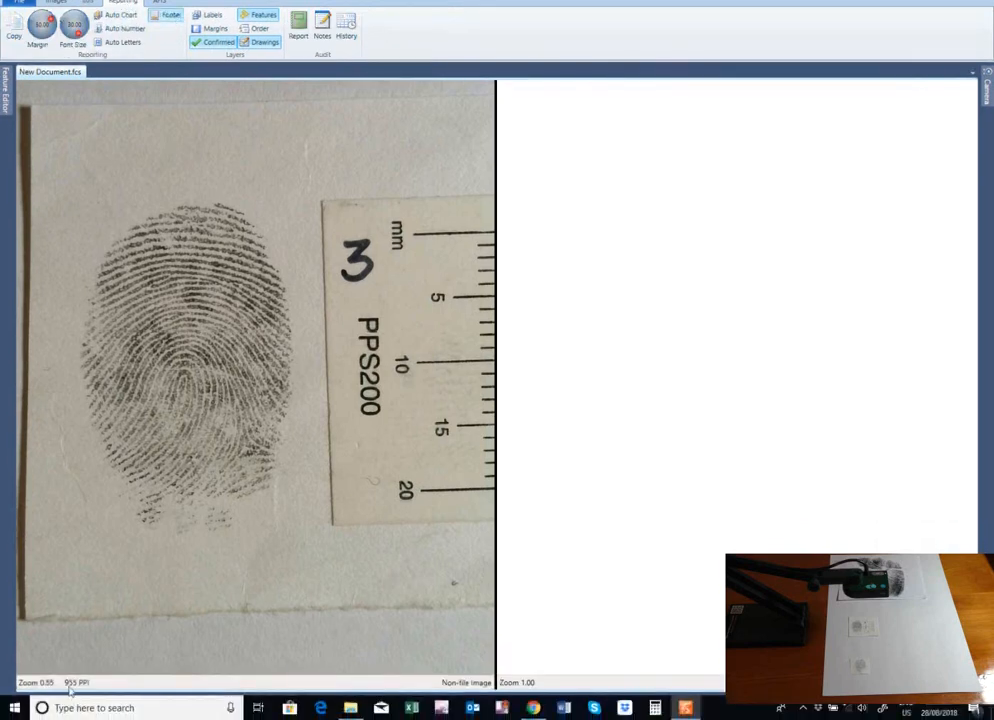
Recapture a close-up of the whole fingerprint into the left image at 955 PPI.
click(988, 90)
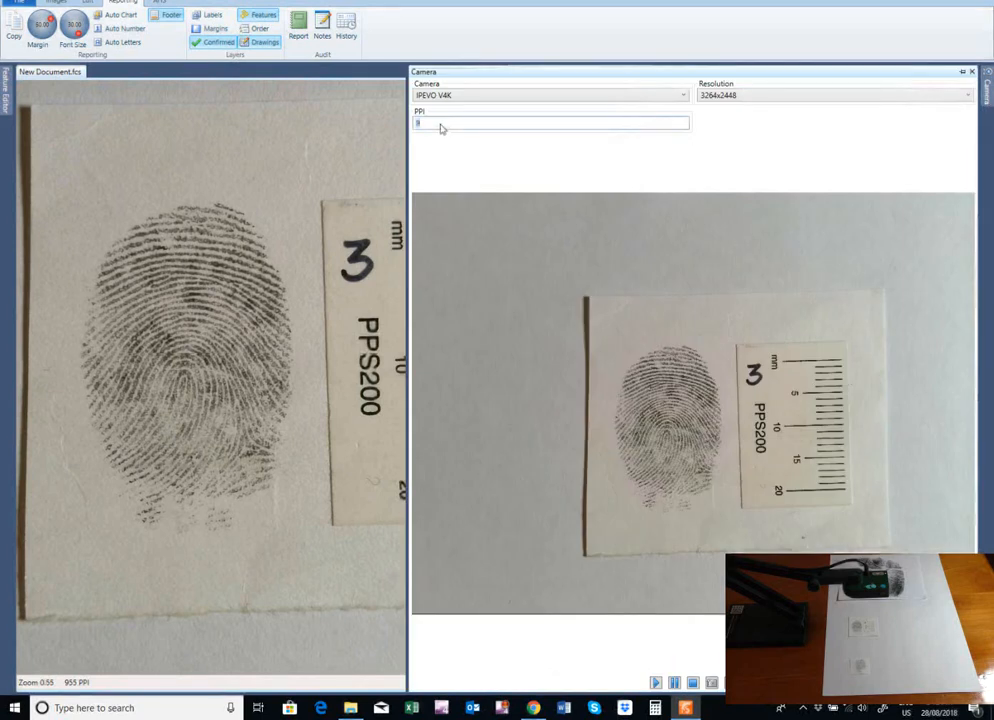
text(955)
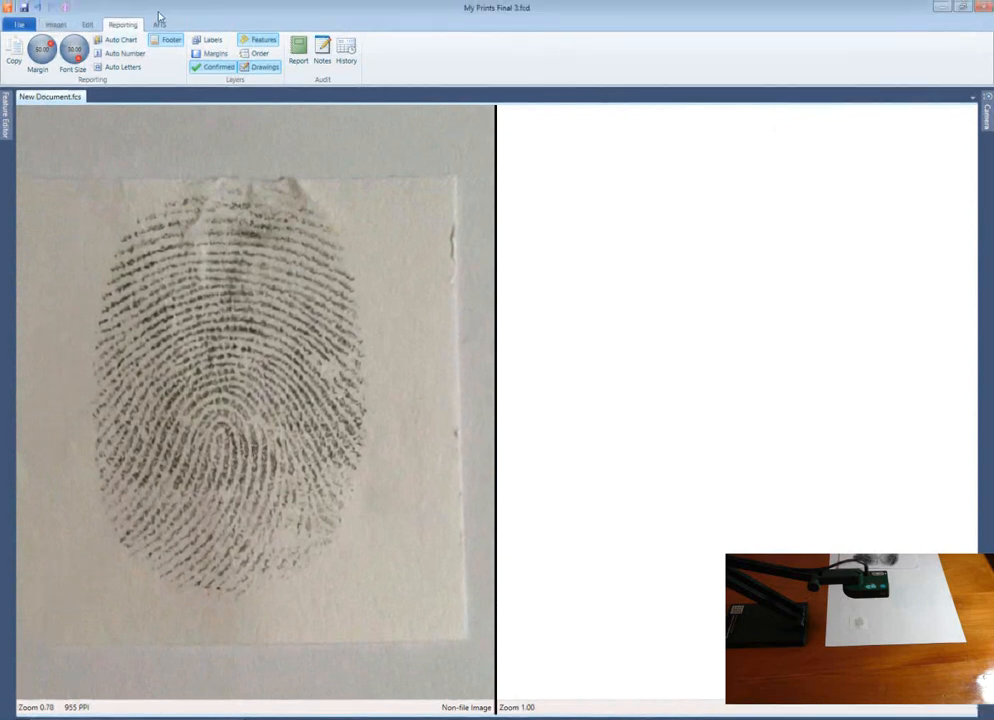
Search the AFIS database, load the best-scoring match on the right, and save the marked comparison.
click(158, 24)
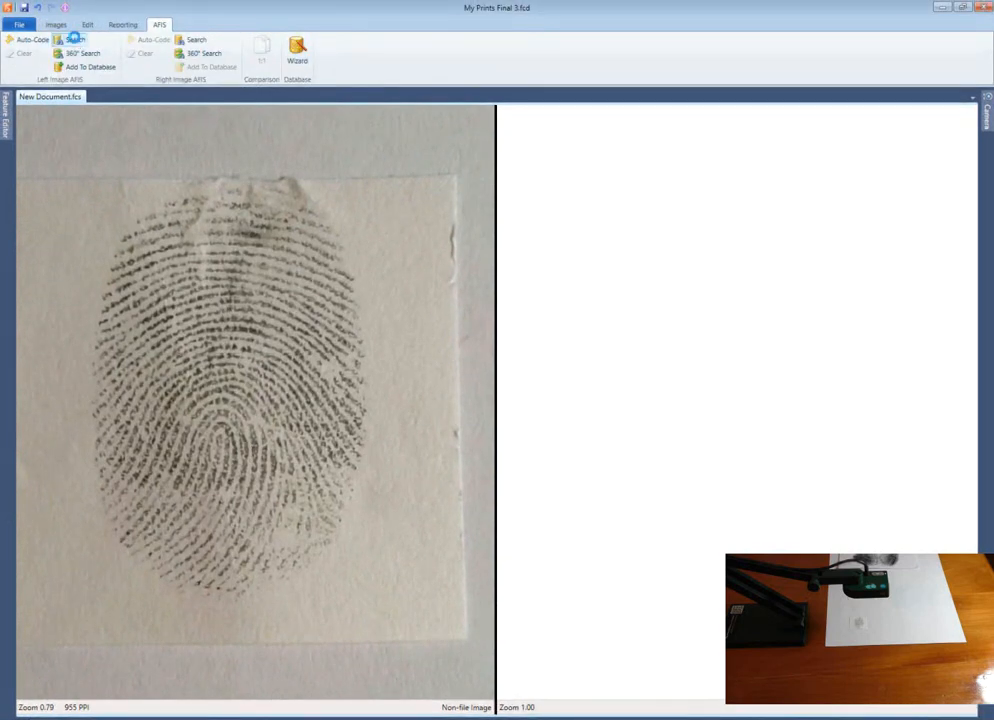
click(76, 40)
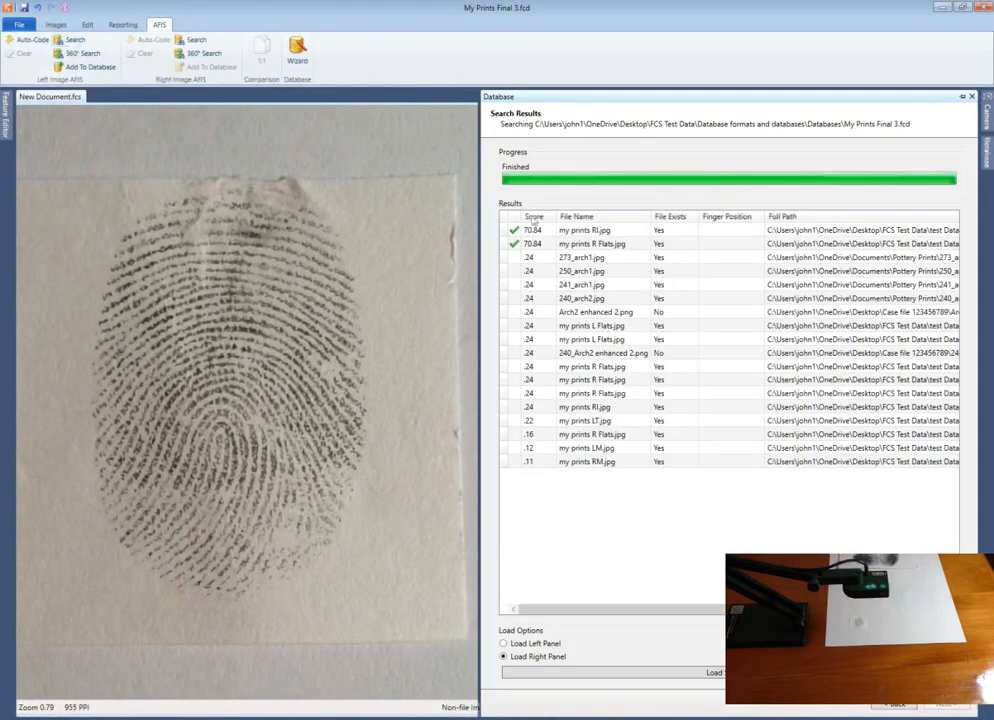
click(584, 230)
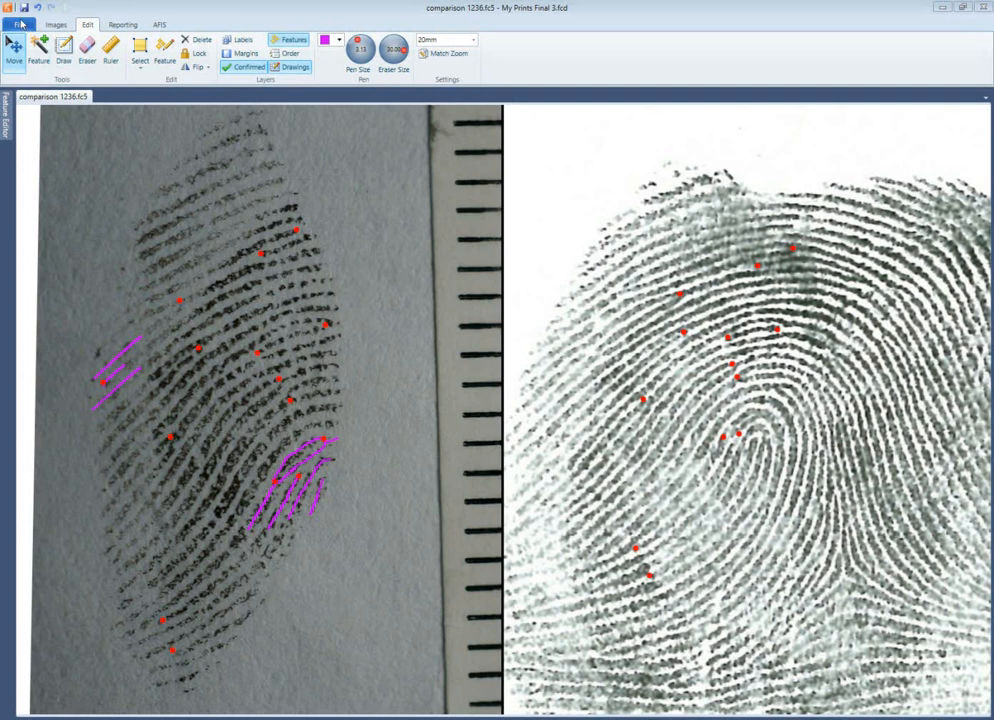
click(16, 24)
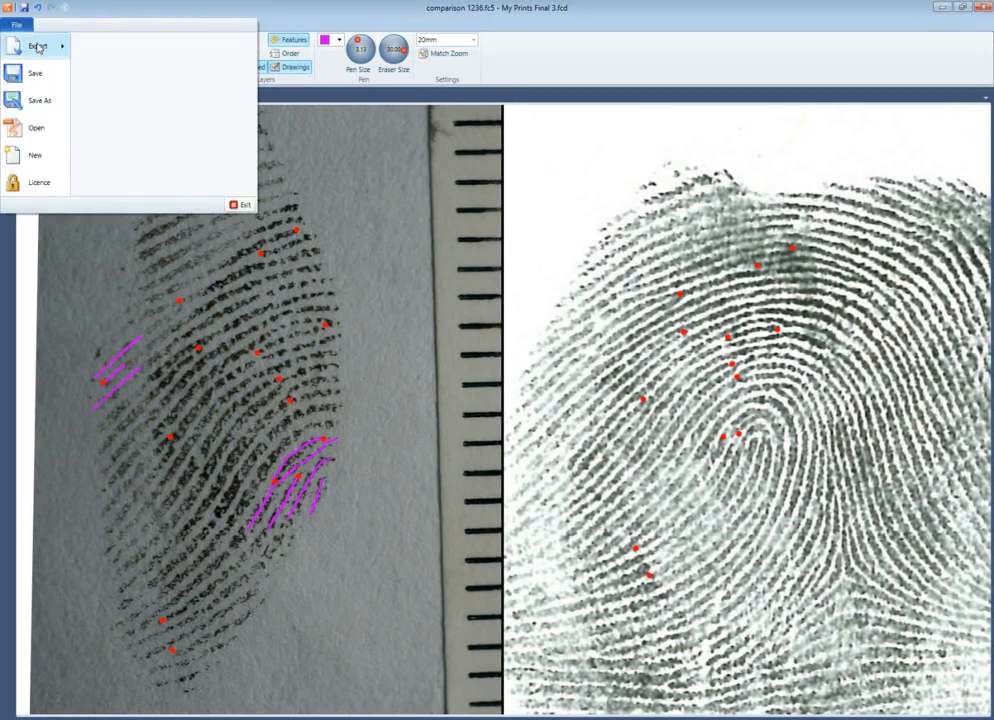